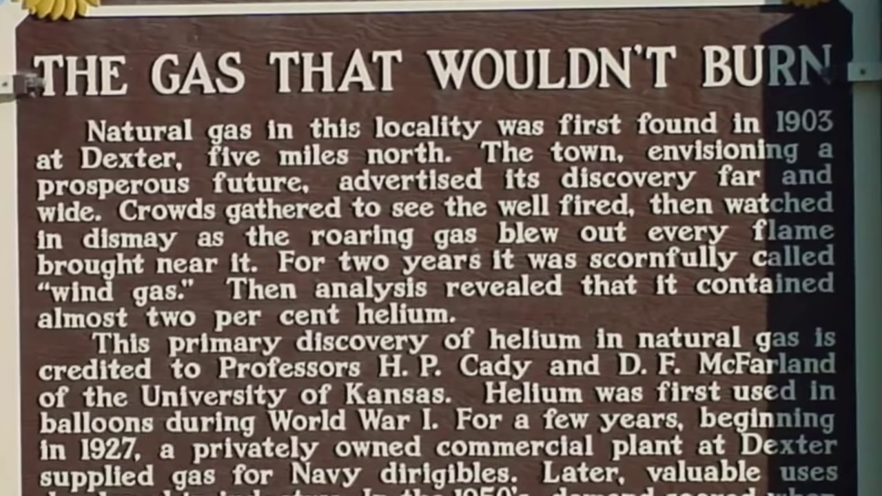
{"action": "scroll", "scroll_direction": "down", "scroll_amount": 3}
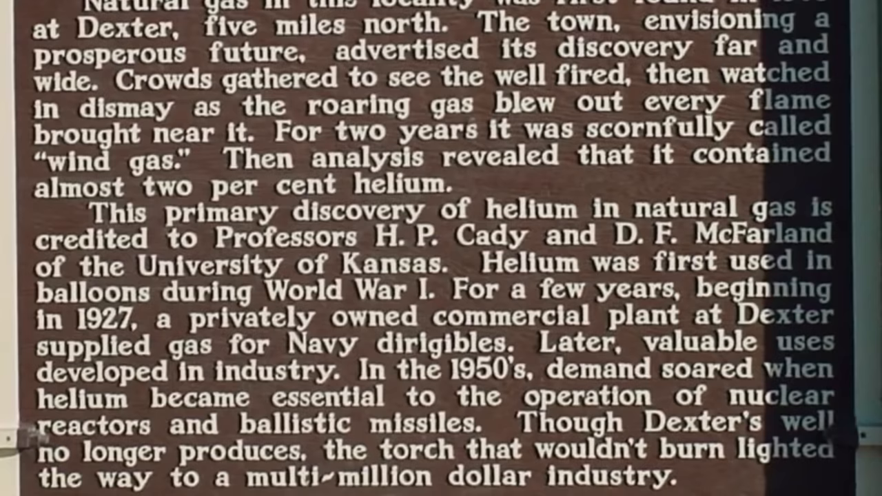